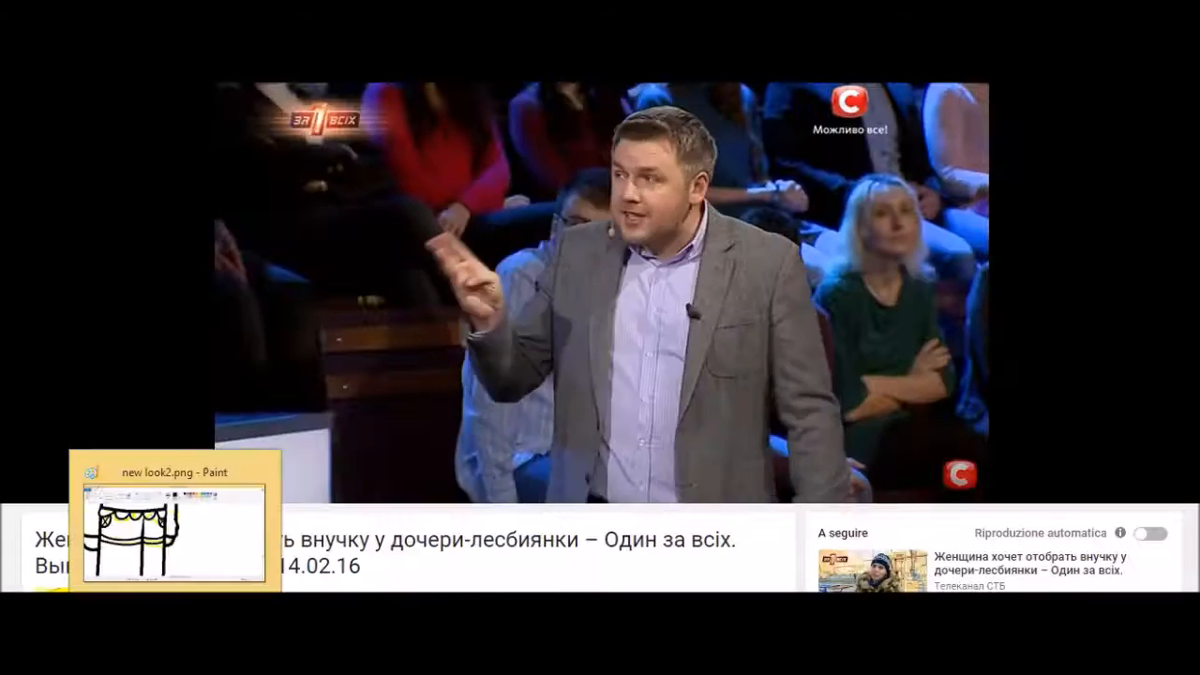
- Switch from YouTube back to the 'new look2.png' drawing in Paint
left_click(173, 471)
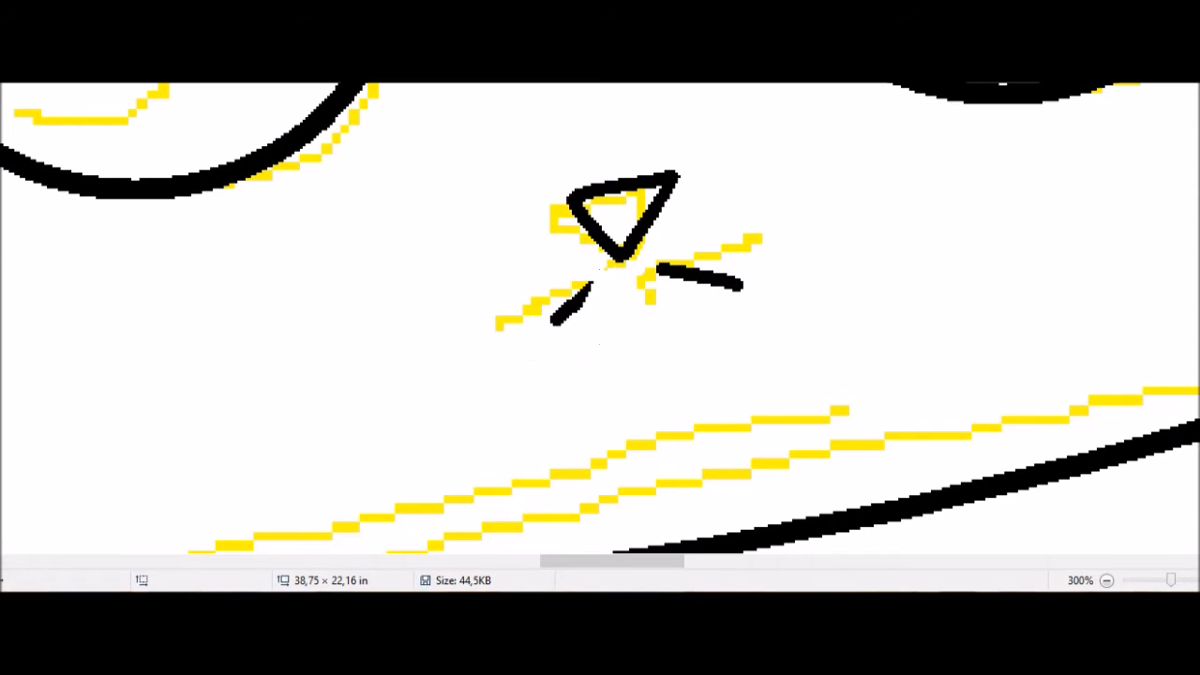
- Trace the hood's black cat nose triangle and whisker strokes over the yellow sketch
left_click(1106, 580)
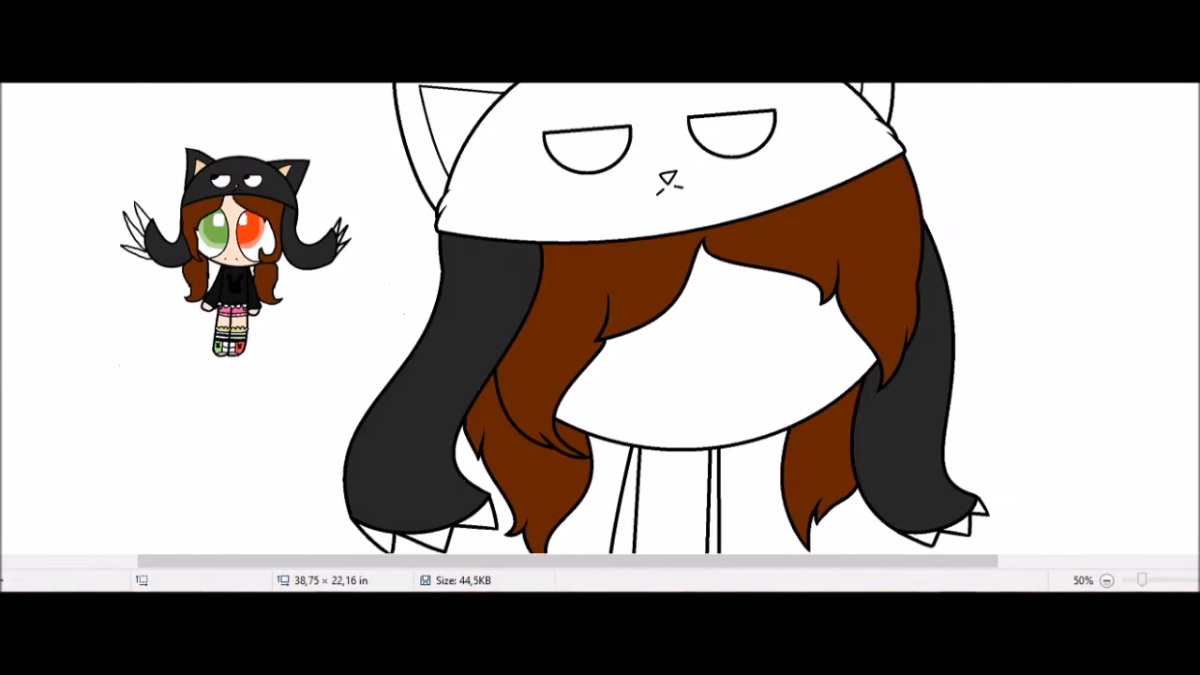
- Fill the hair regions with brown and dark grey, then zoom out to 50%
left_click(1105, 579)
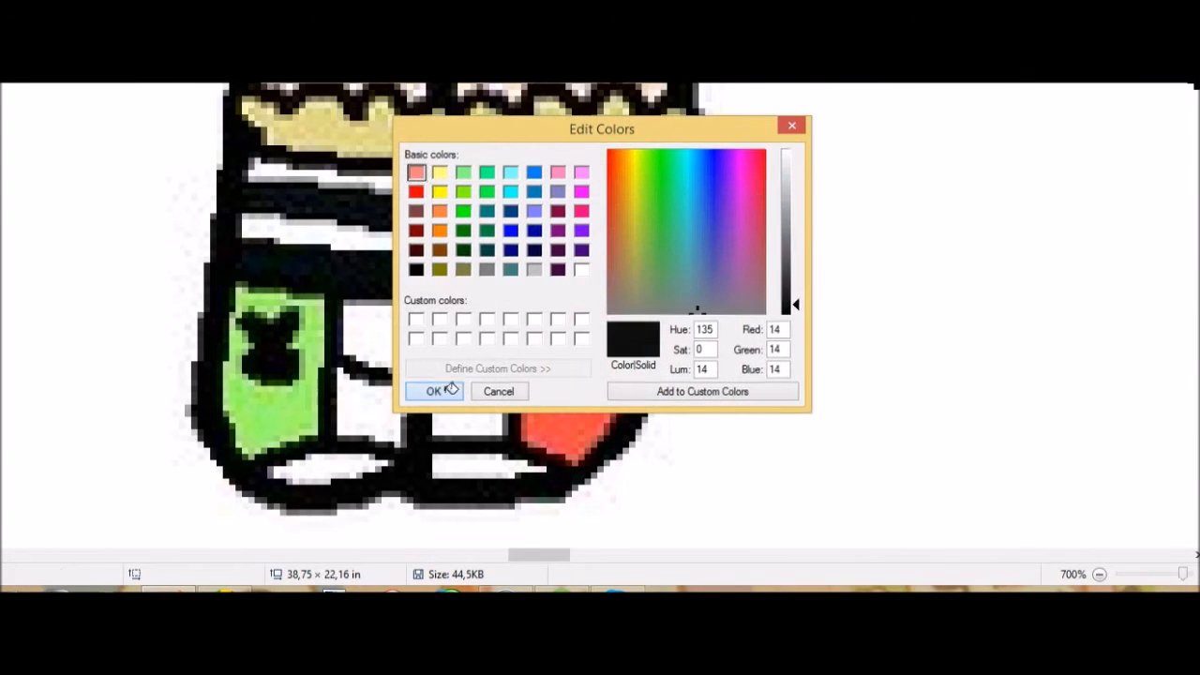
- Confirm near-black (14,14,14) and paint the bunny and stripes on the sock
left_click(432, 391)
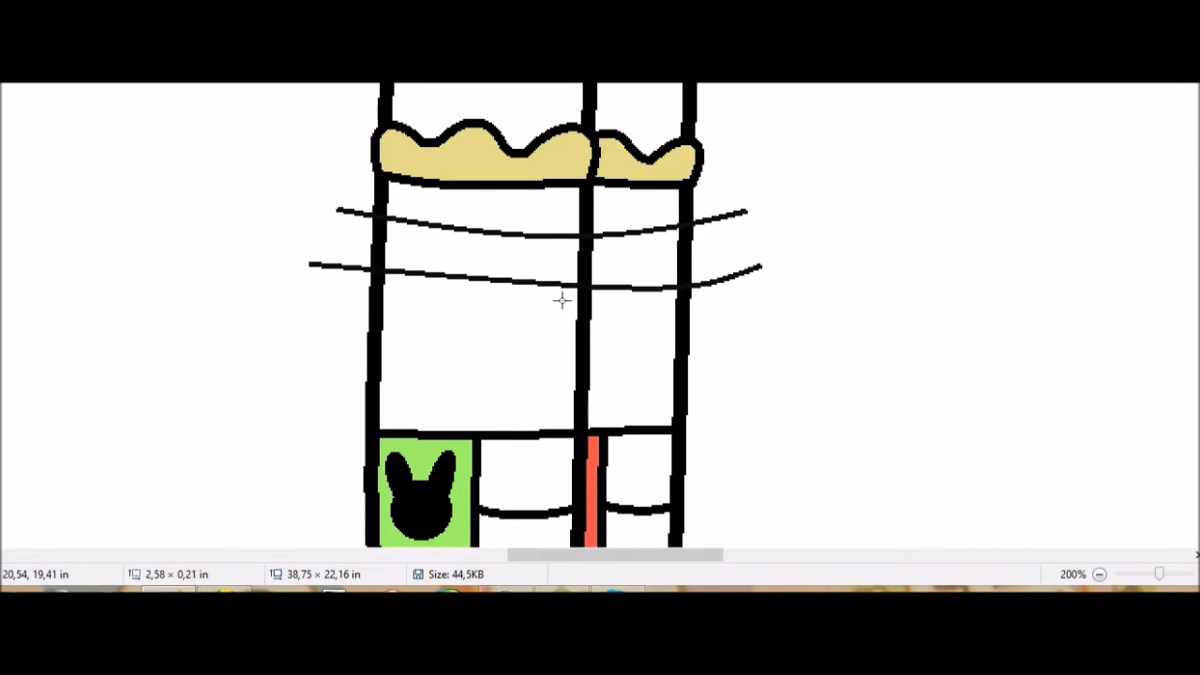